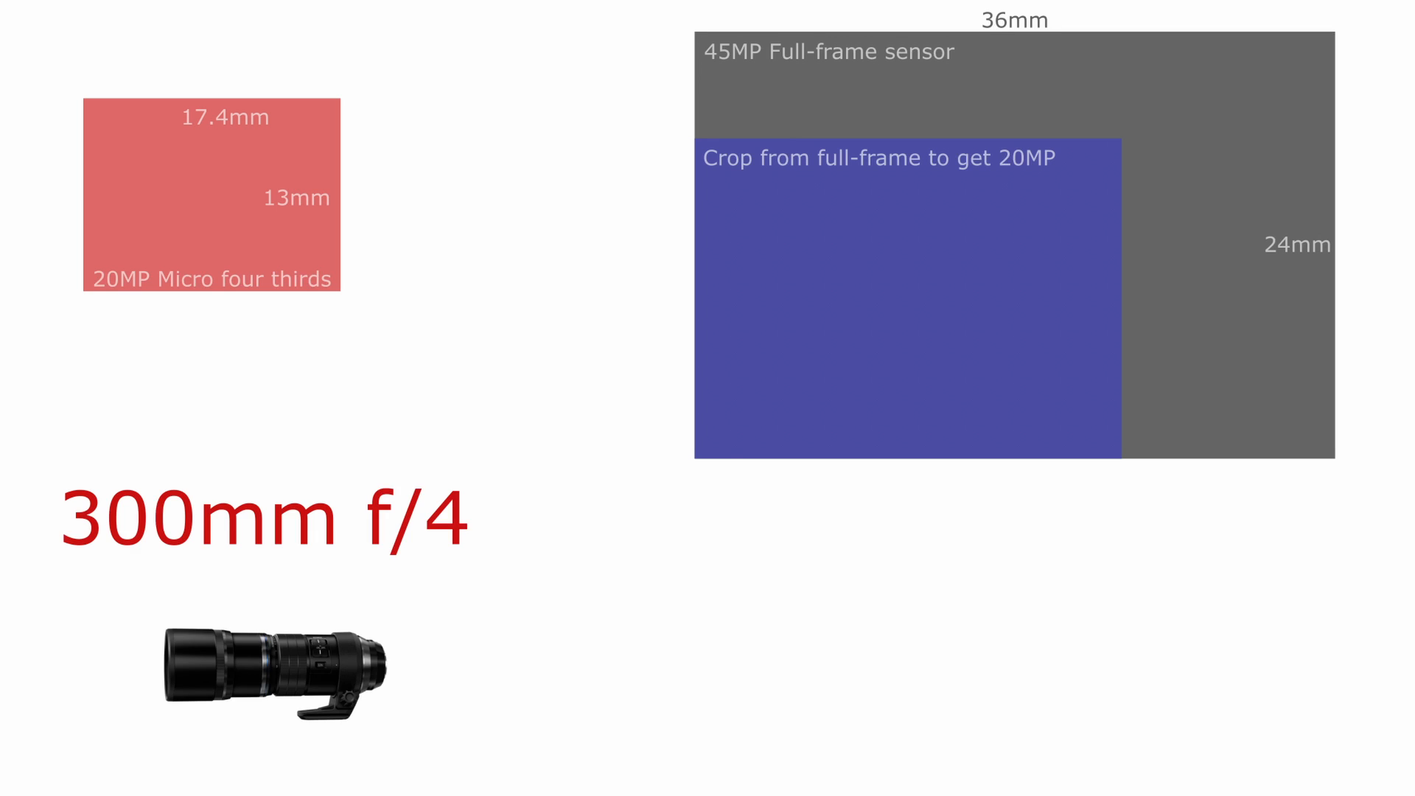
type("x1.3=")
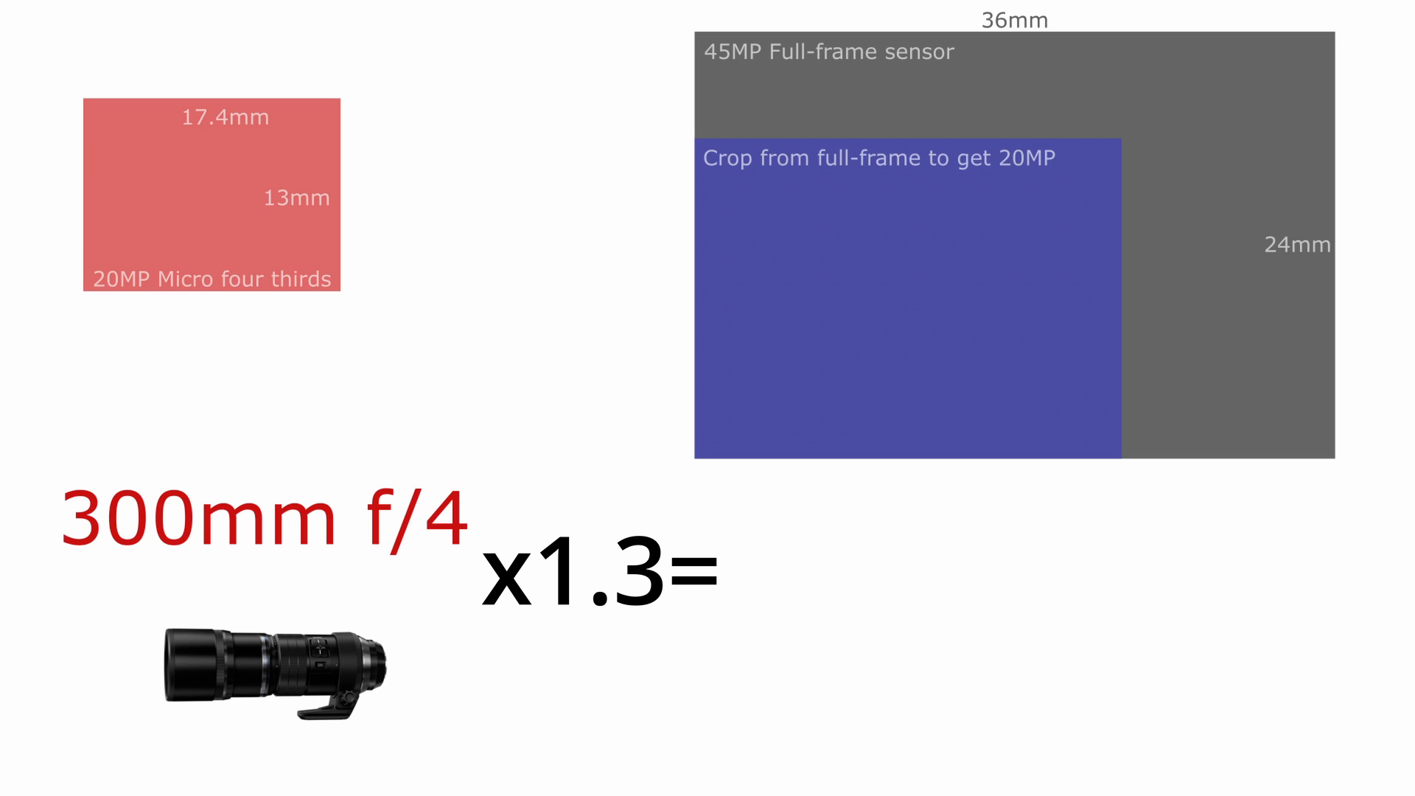